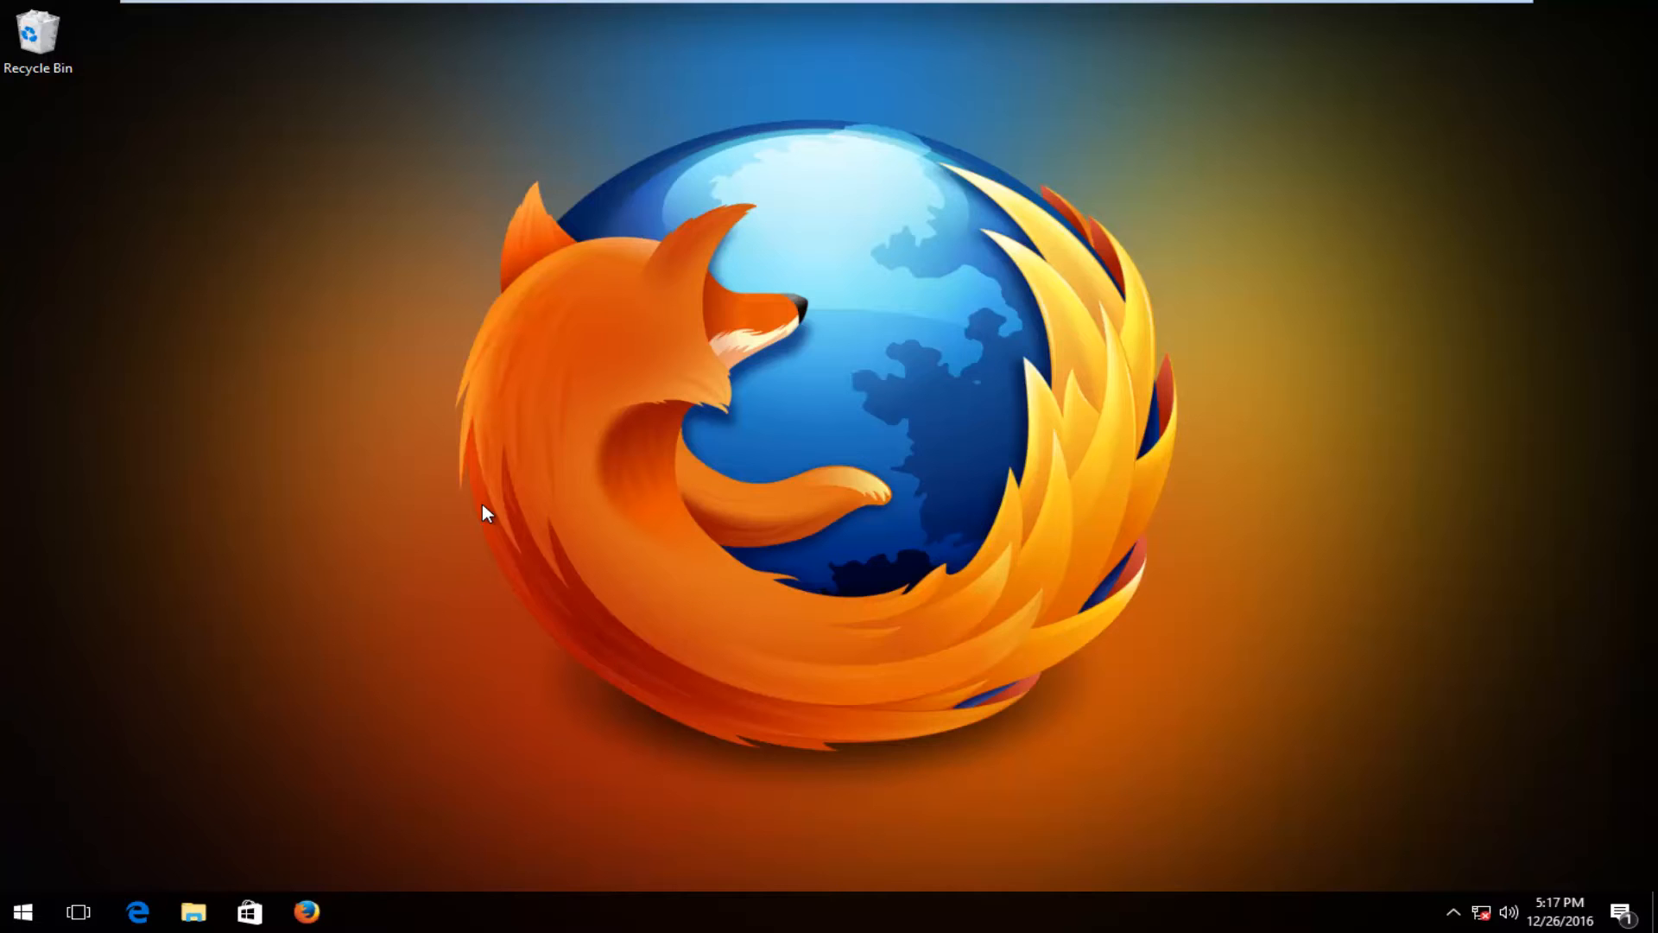
mouse_move(294, 806)
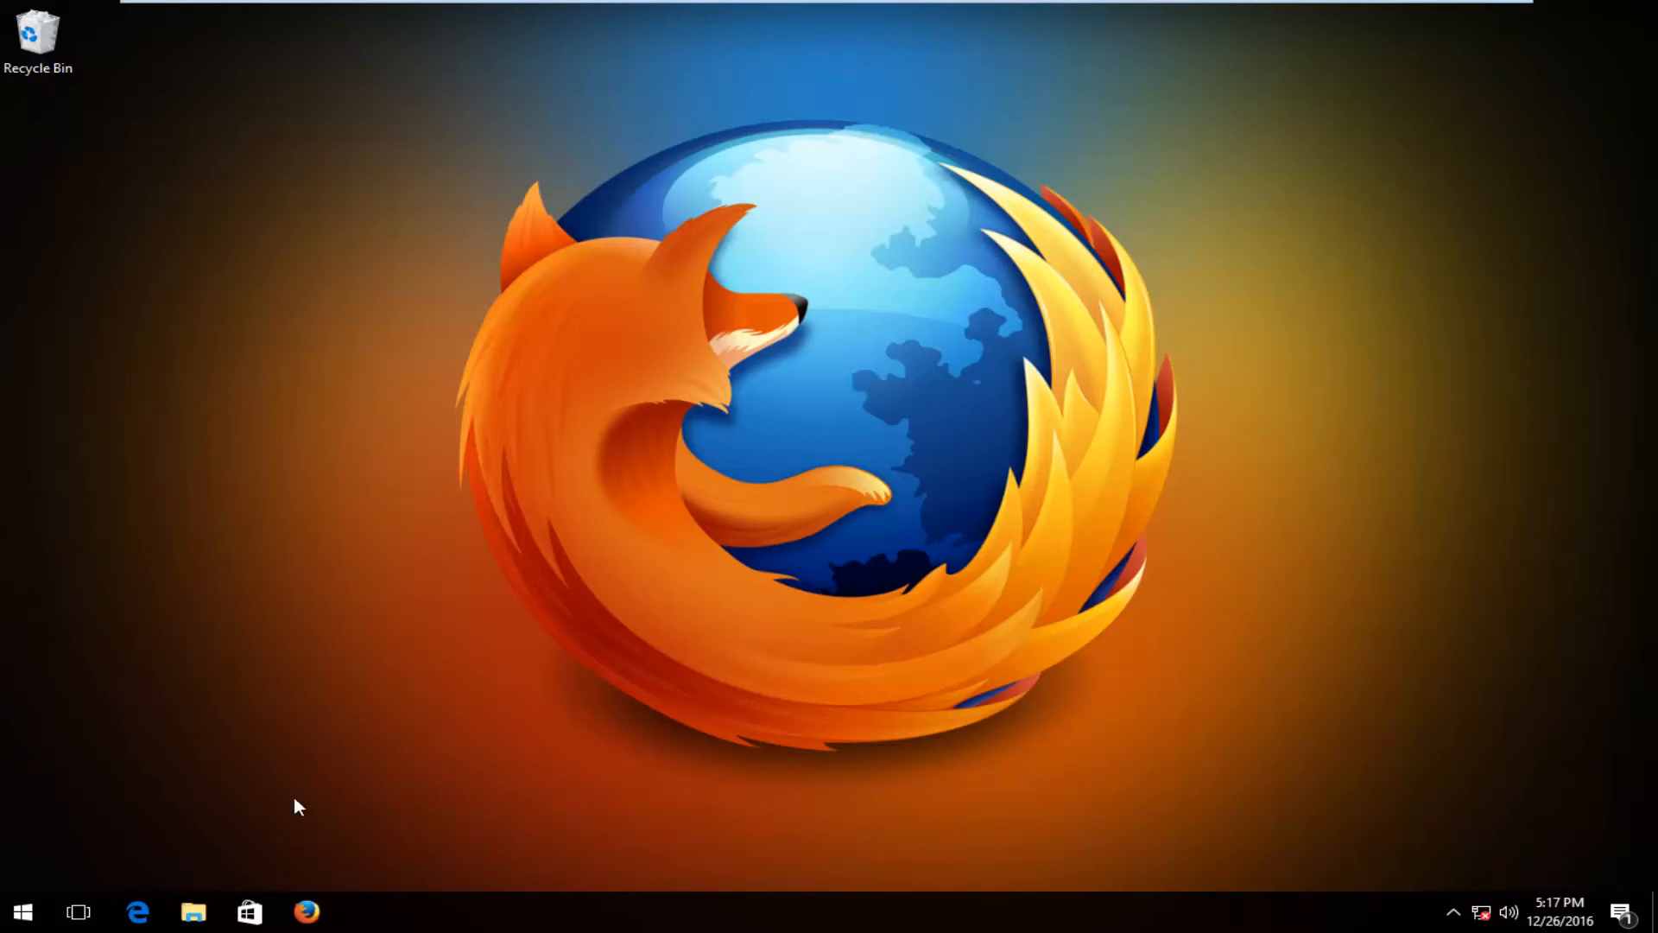
mouse_move(545, 620)
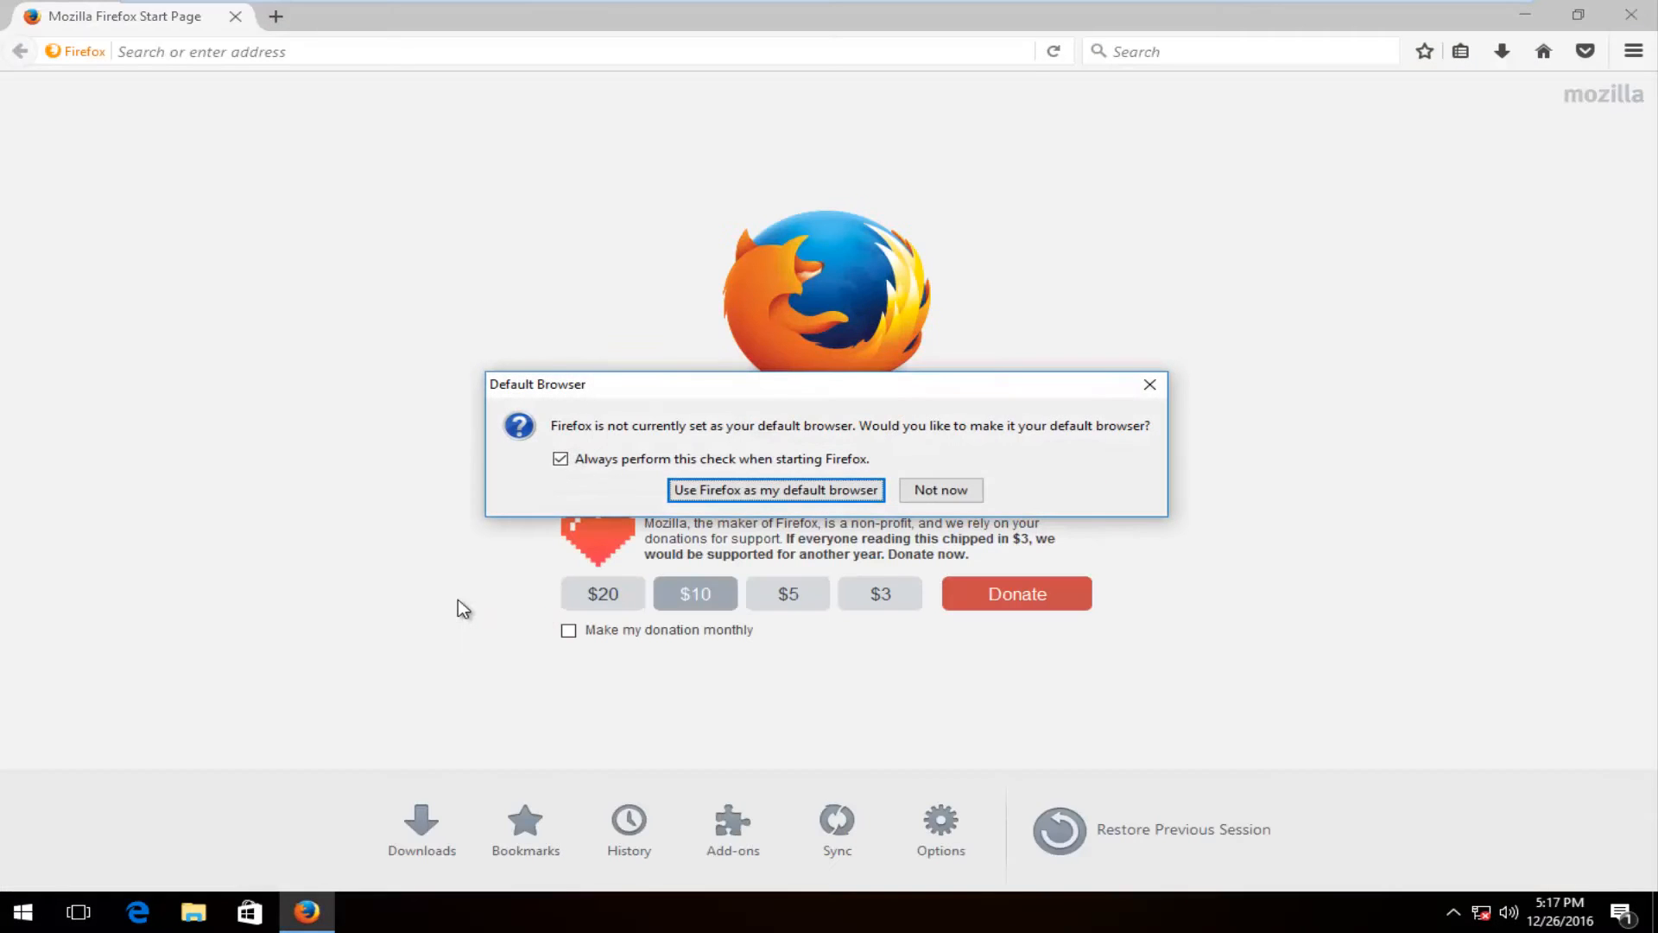
Choose 'Not now' to decline making Firefox the default browser.
click(940, 490)
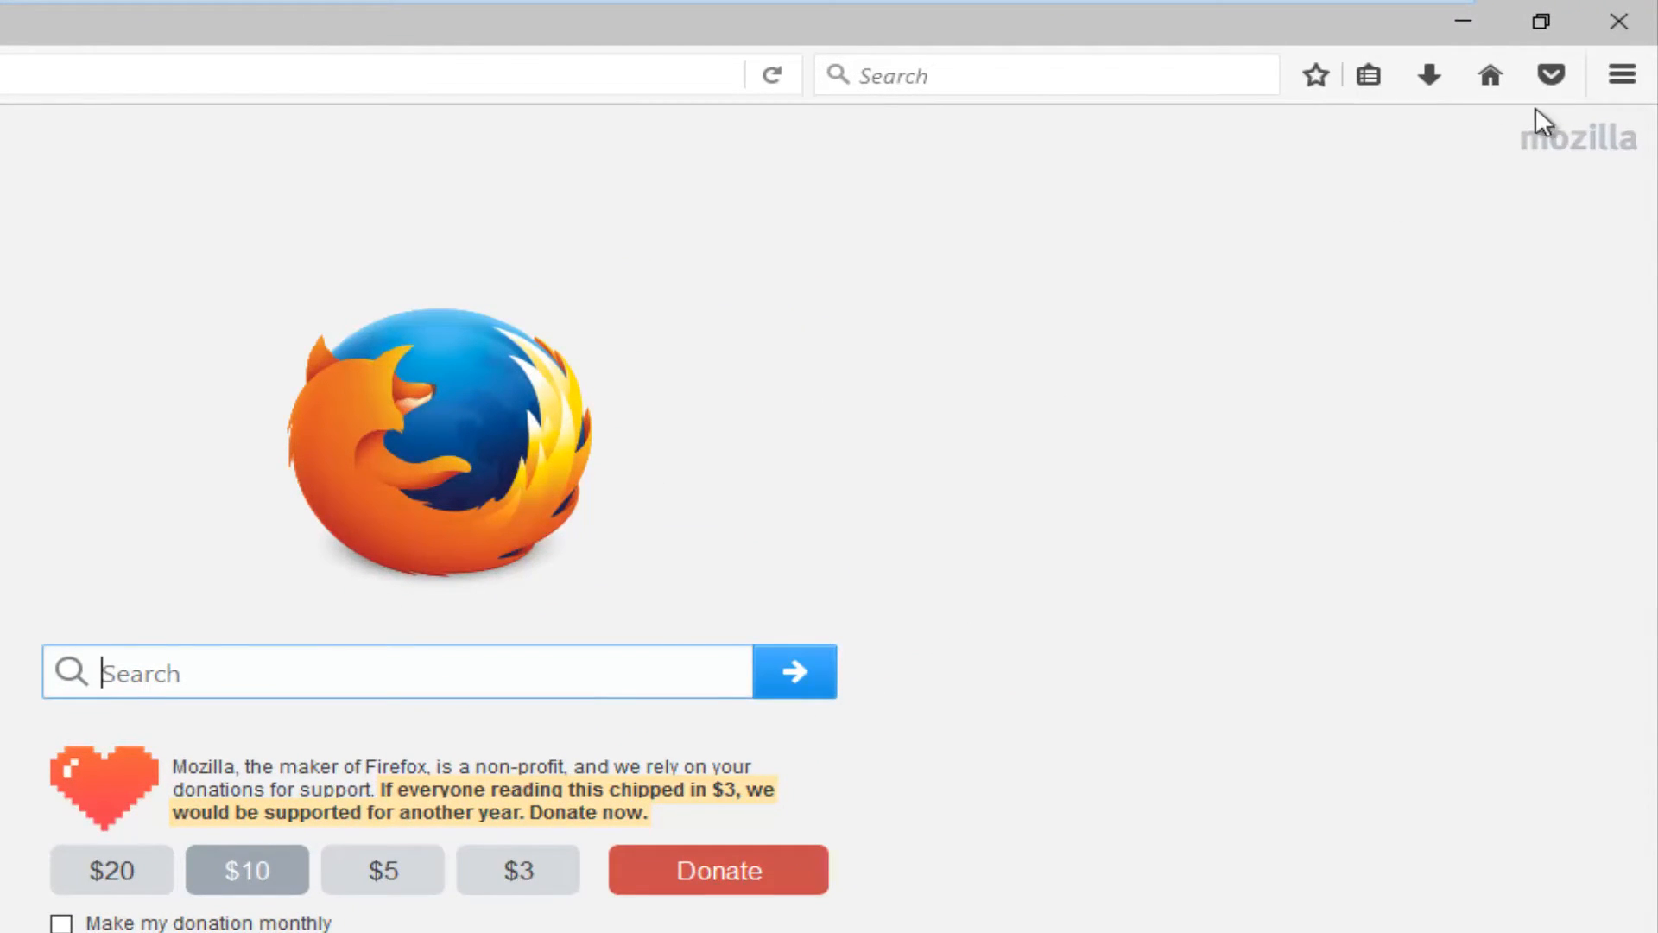
mouse_move(1623, 74)
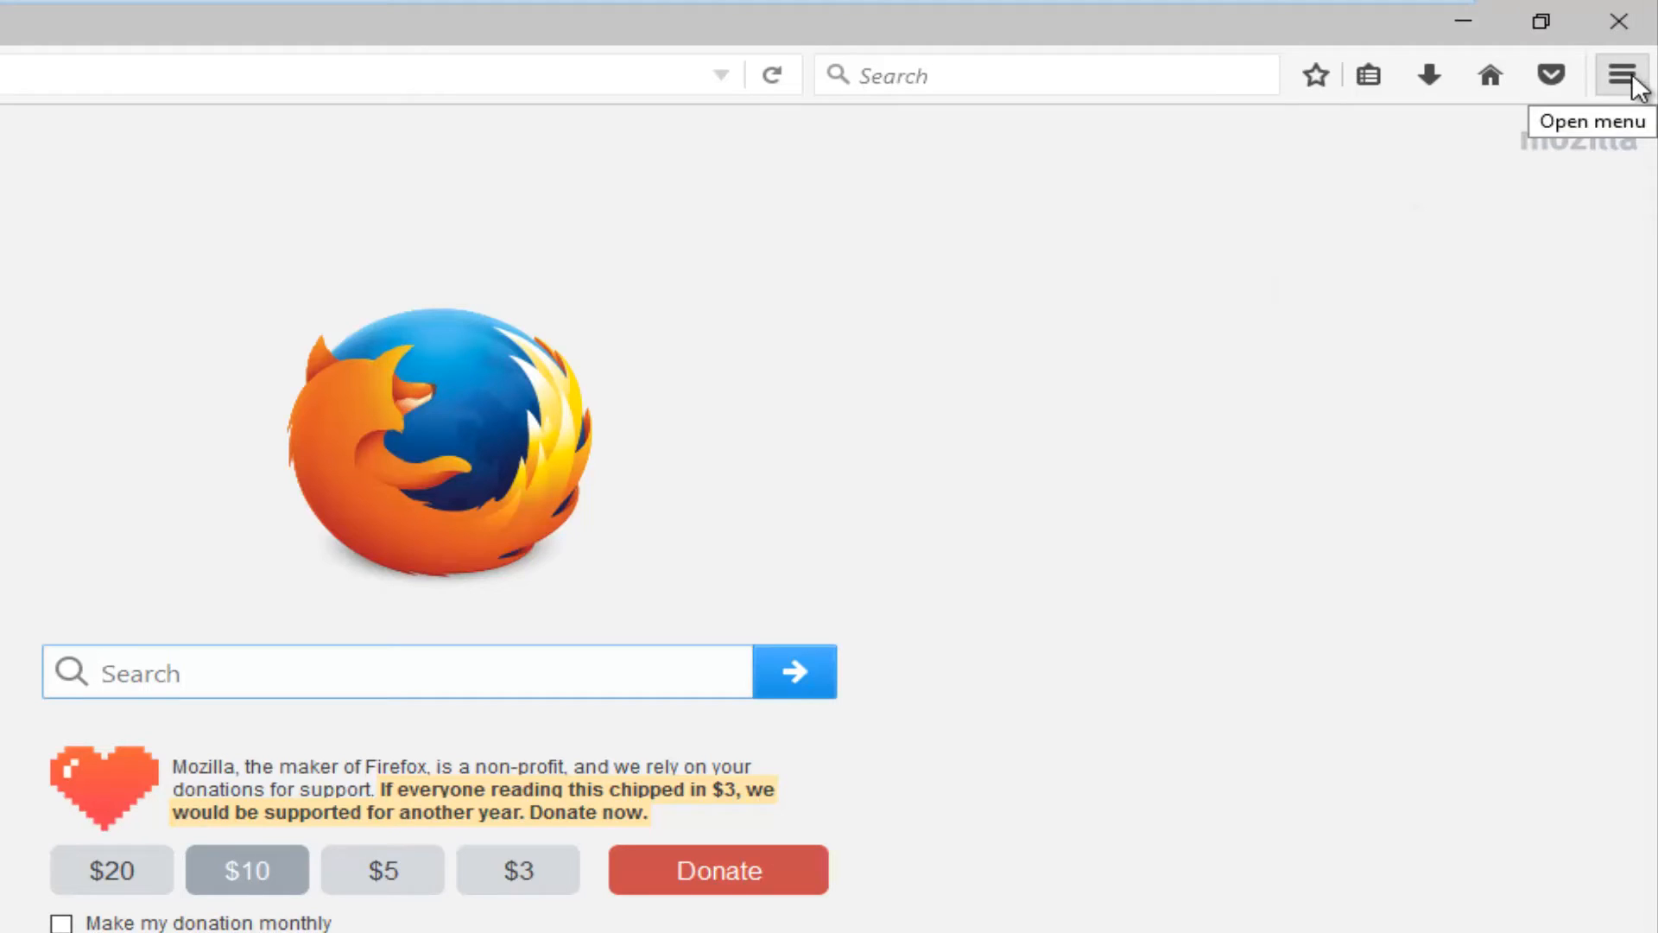
Open About Firefox from the menu's Help section to see version 50.0.2 and update status.
click(1622, 70)
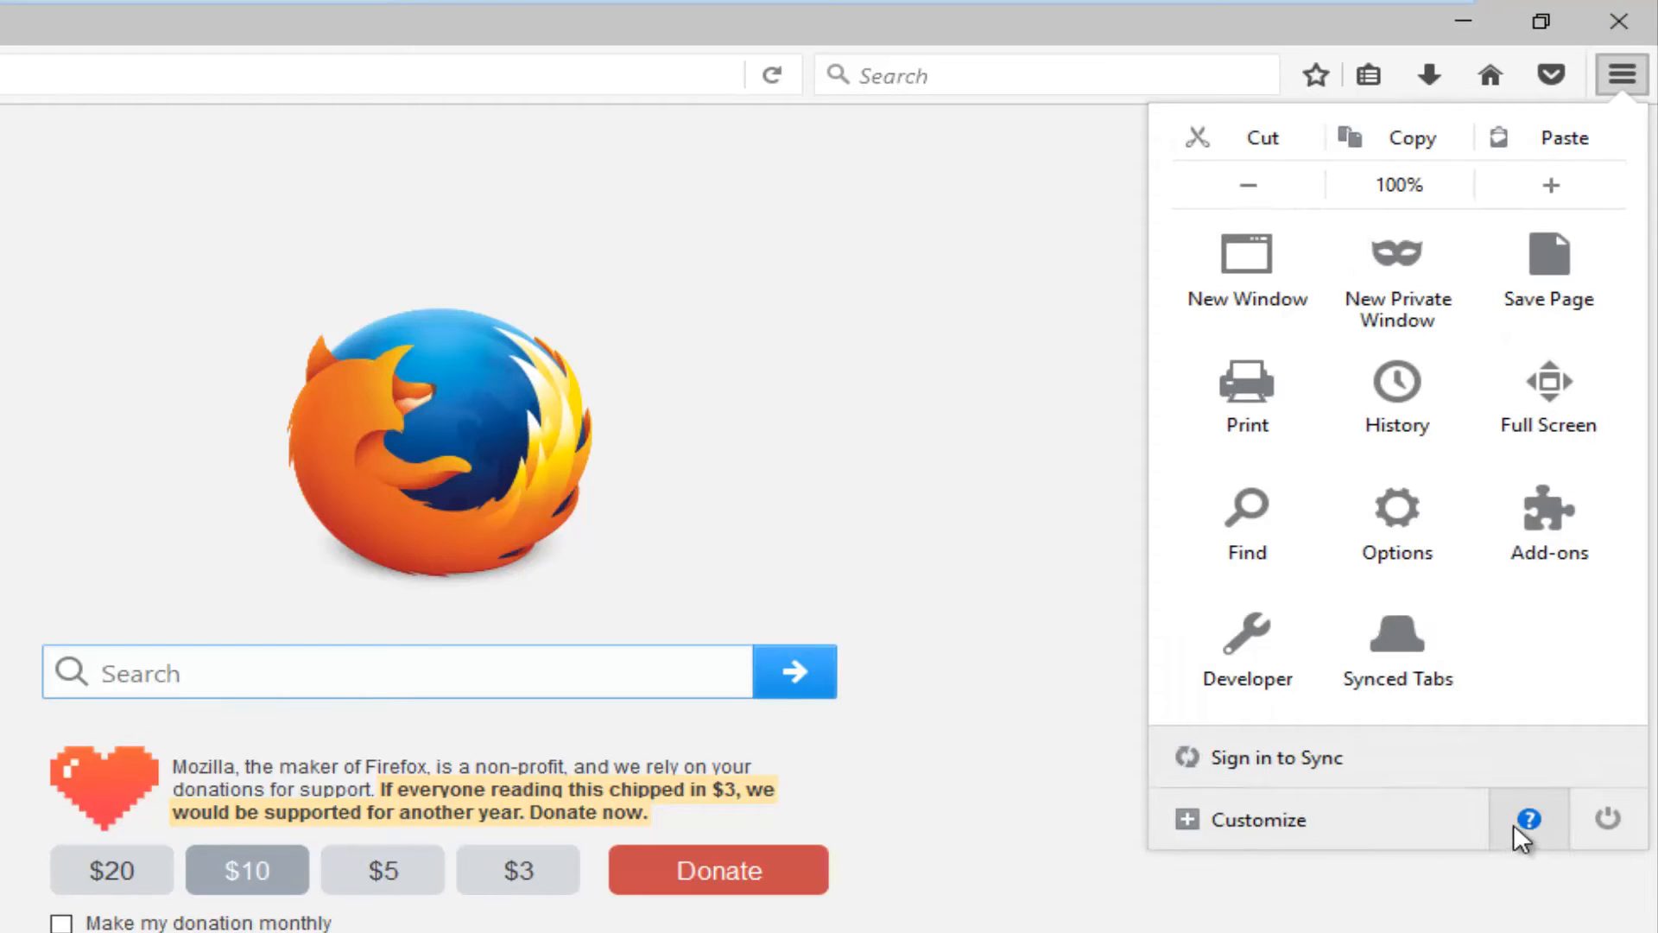
mouse_move(1539, 851)
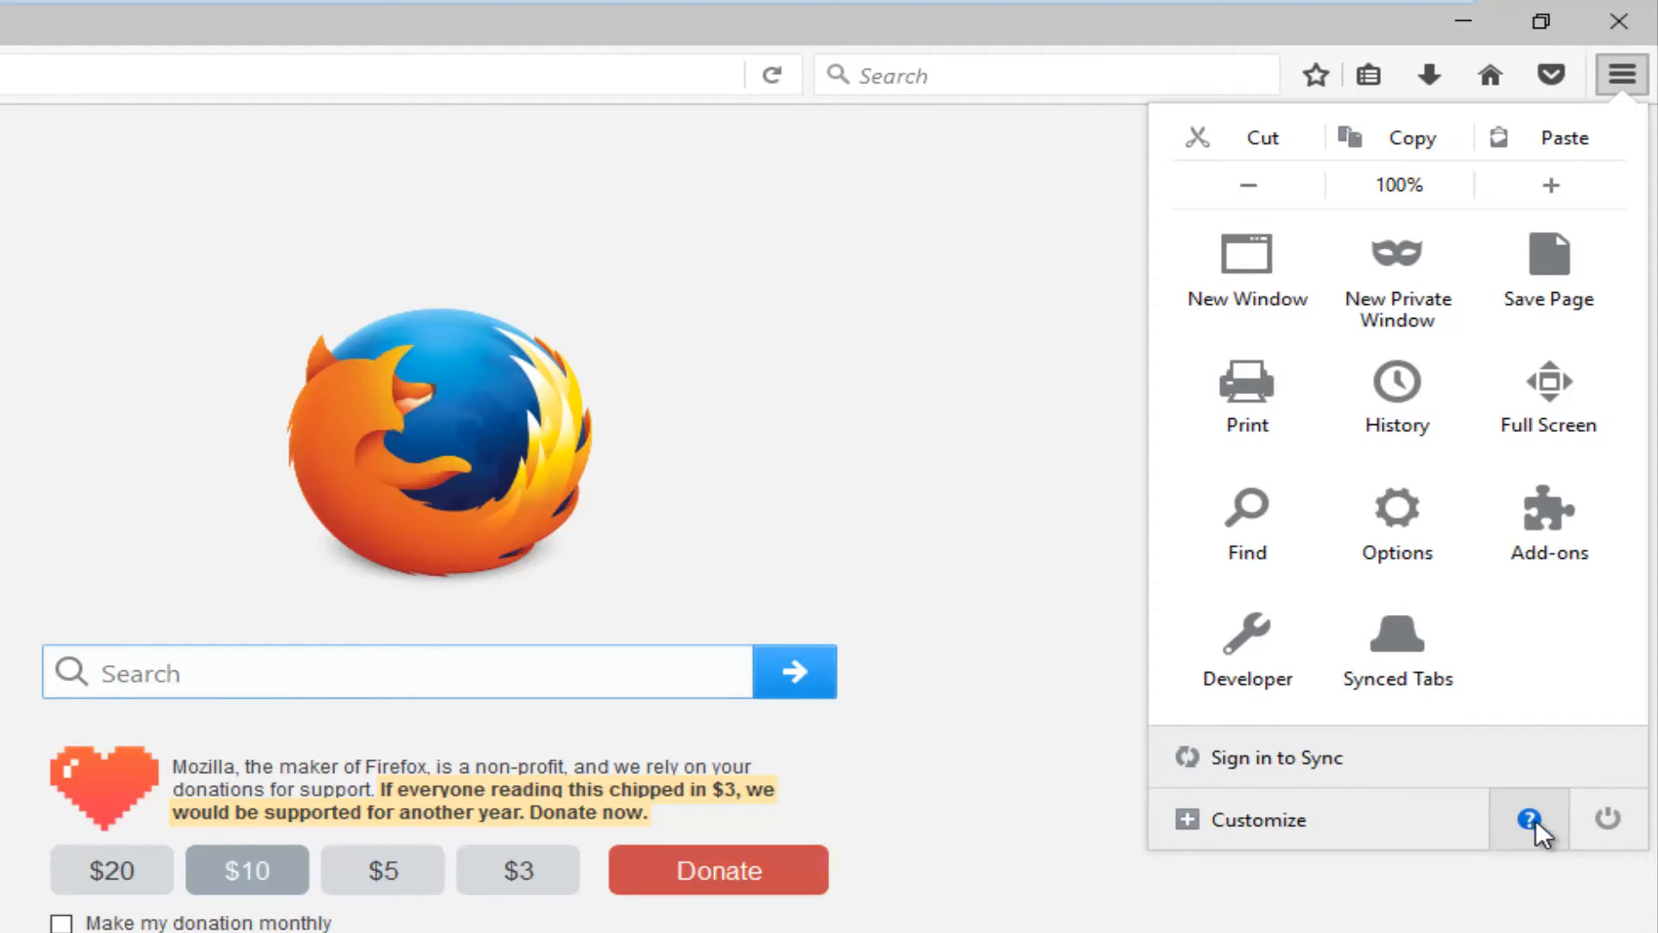
click(1530, 819)
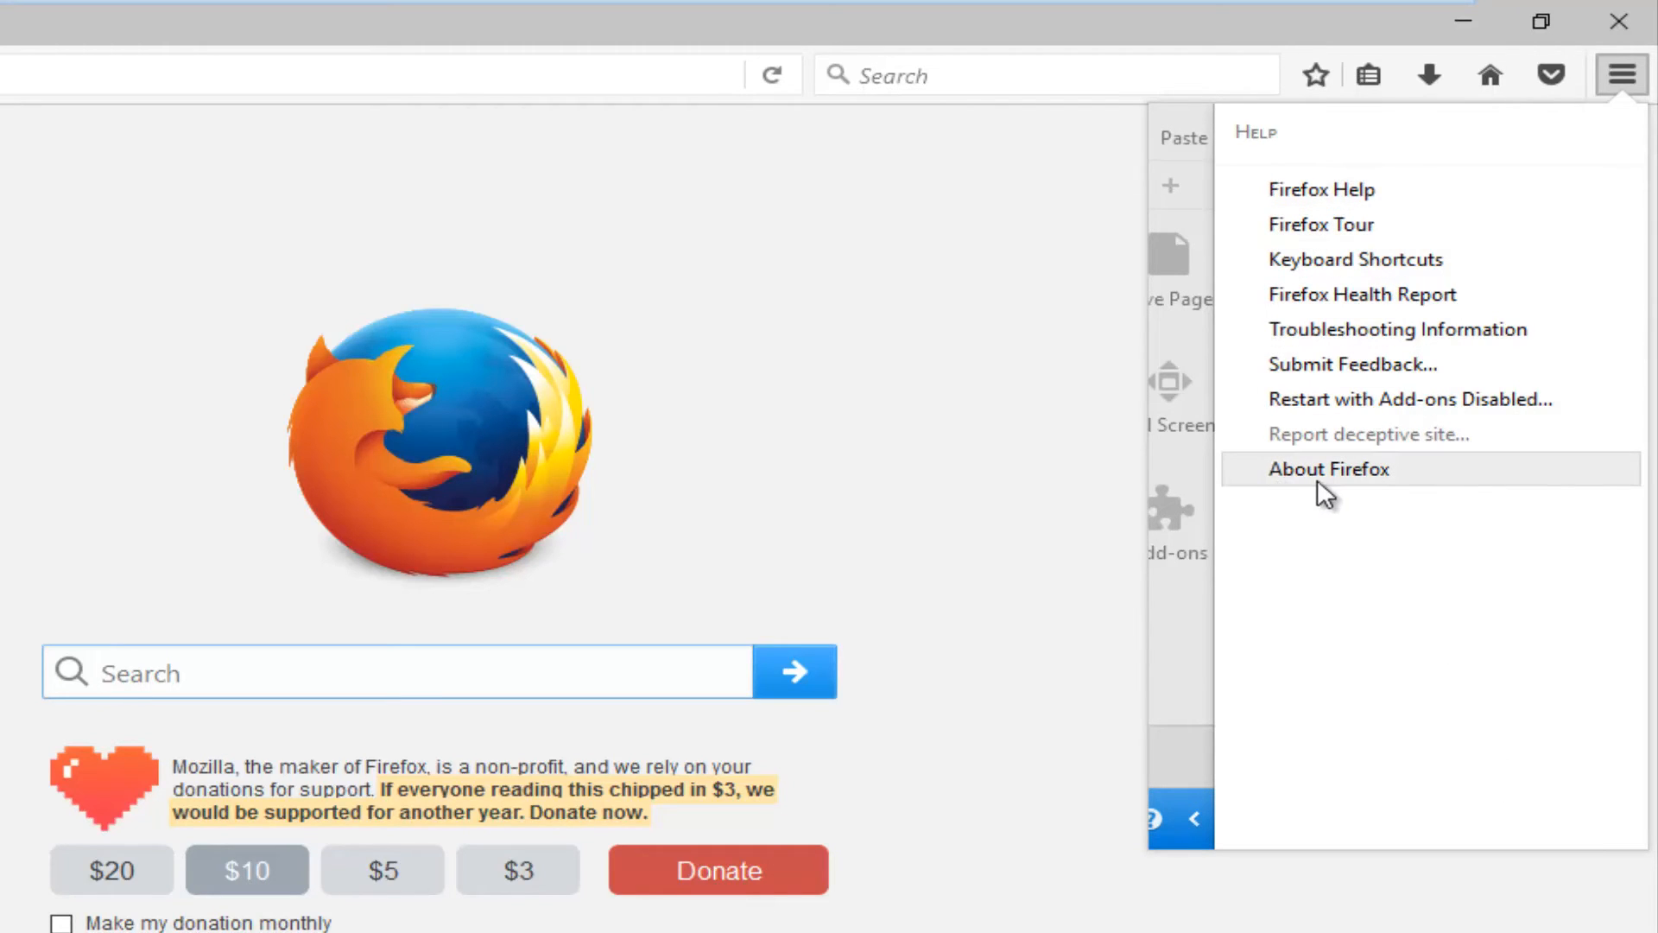
mouse_move(1354, 492)
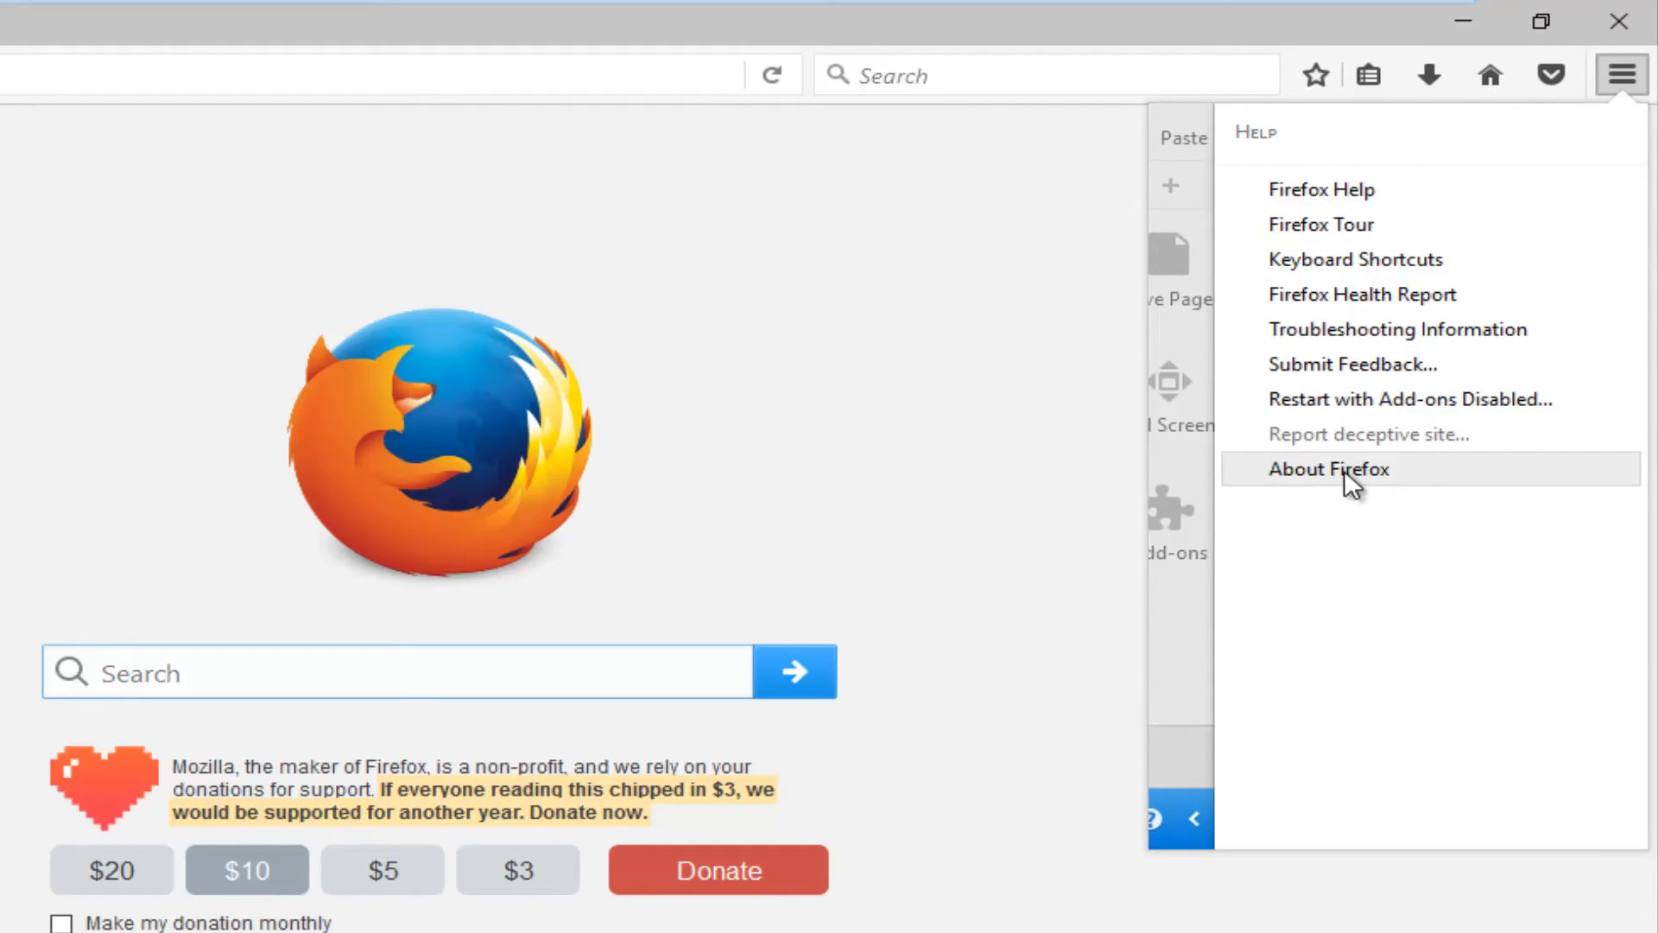
click(1329, 468)
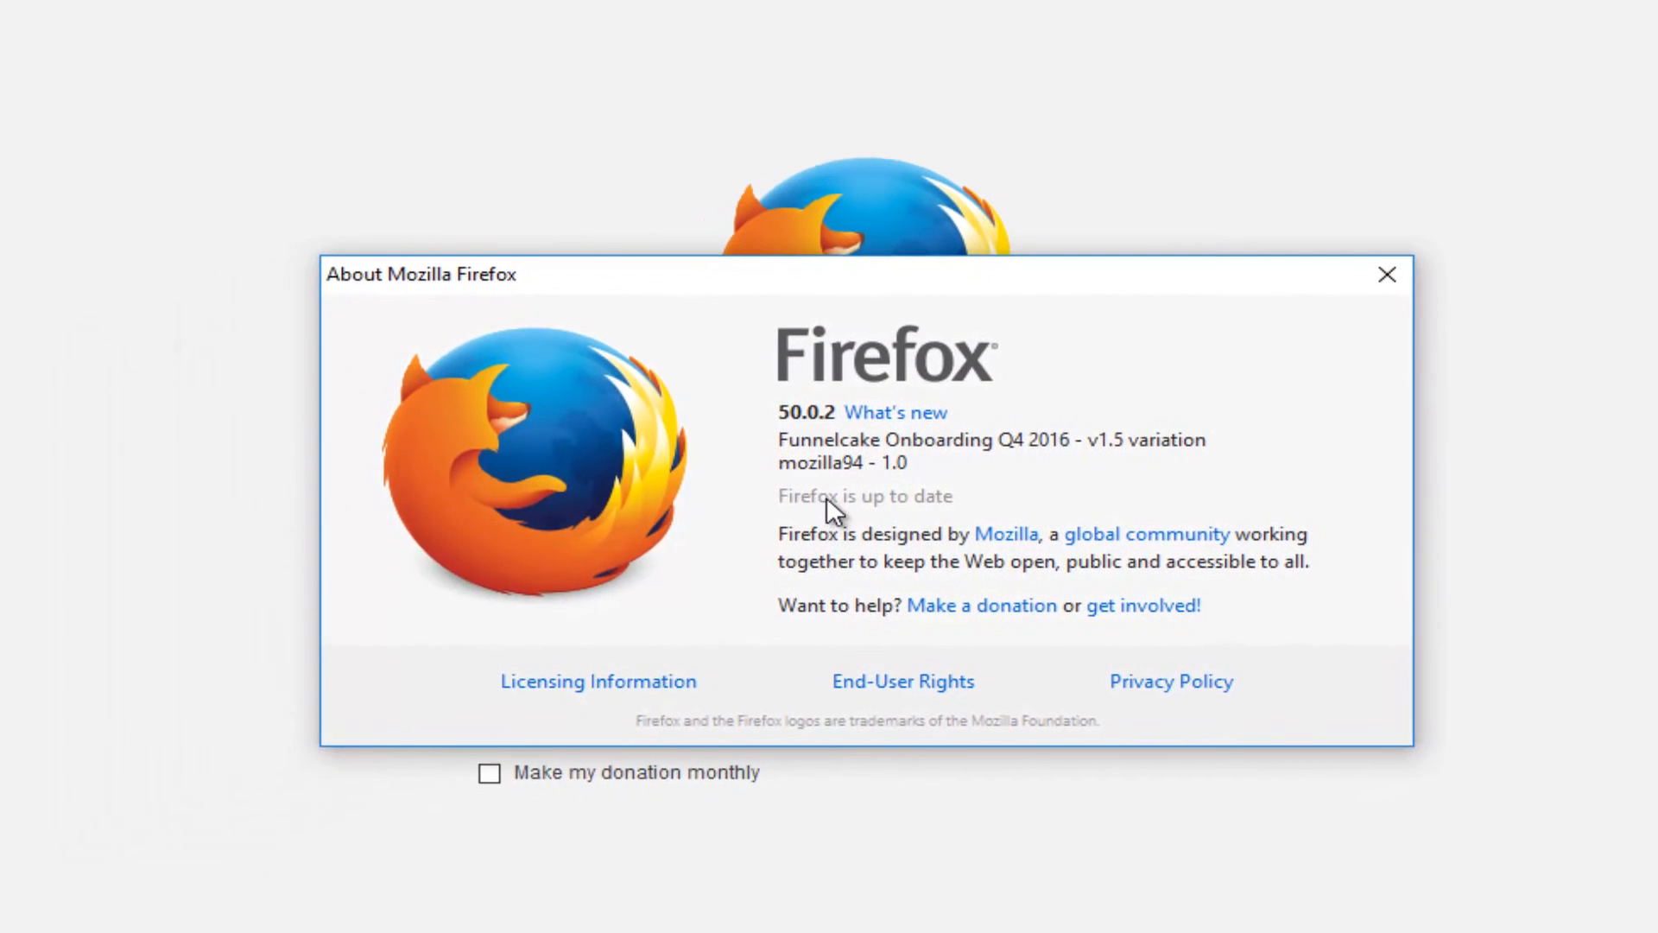
mouse_move(968, 503)
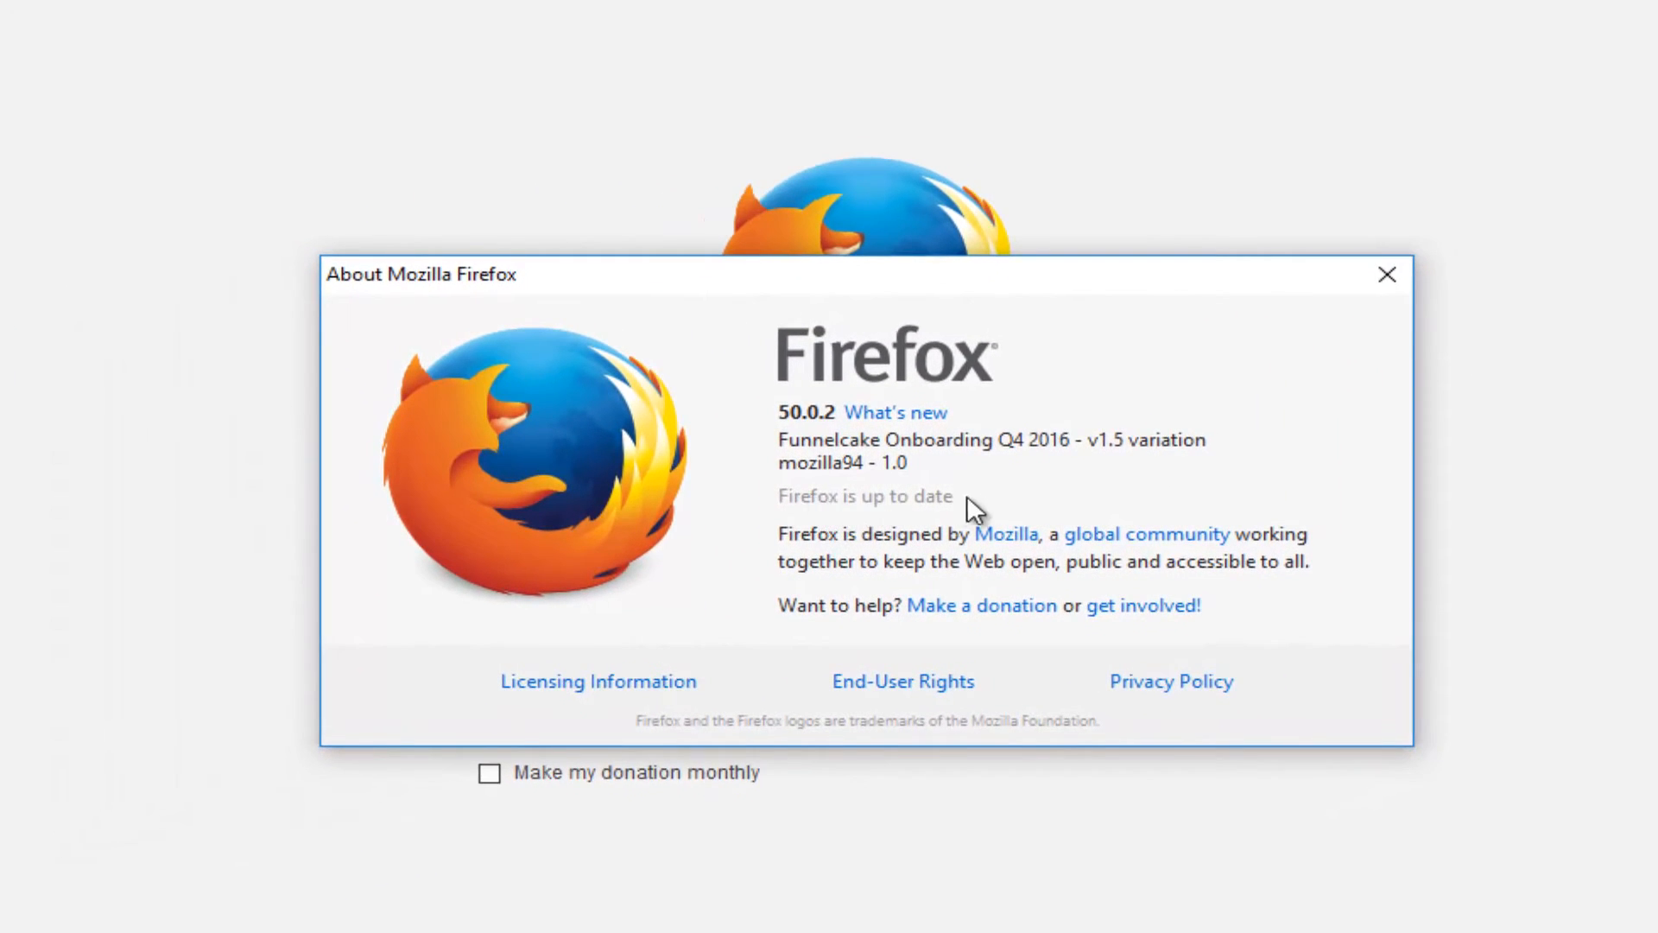
mouse_move(1032, 497)
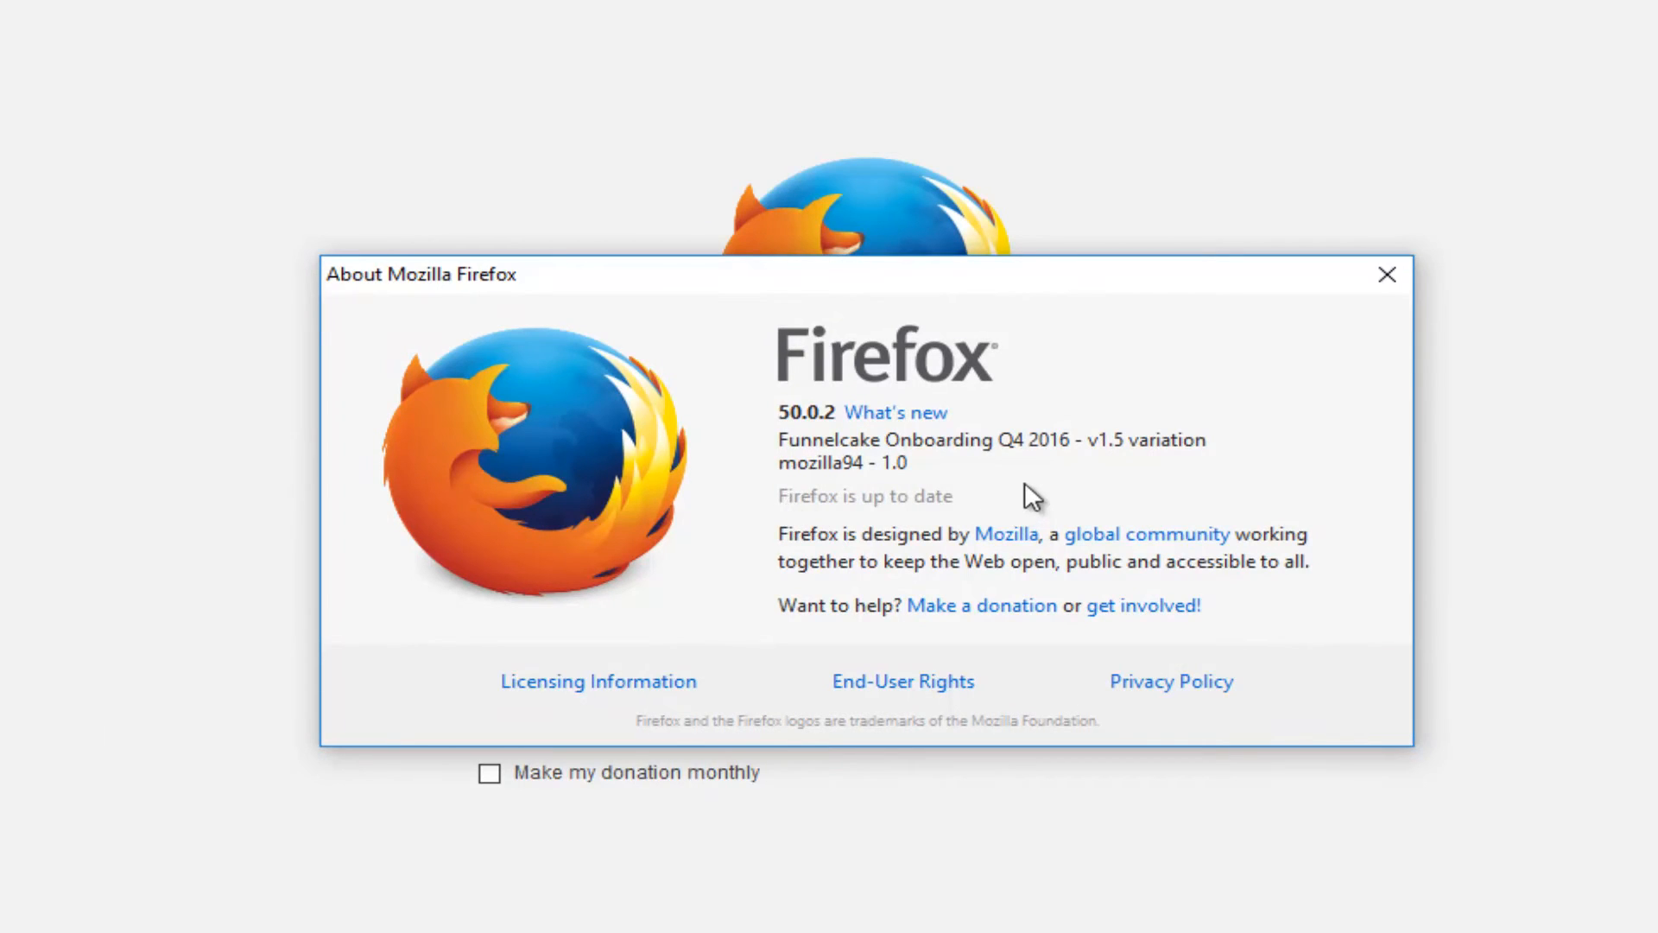
mouse_move(888, 510)
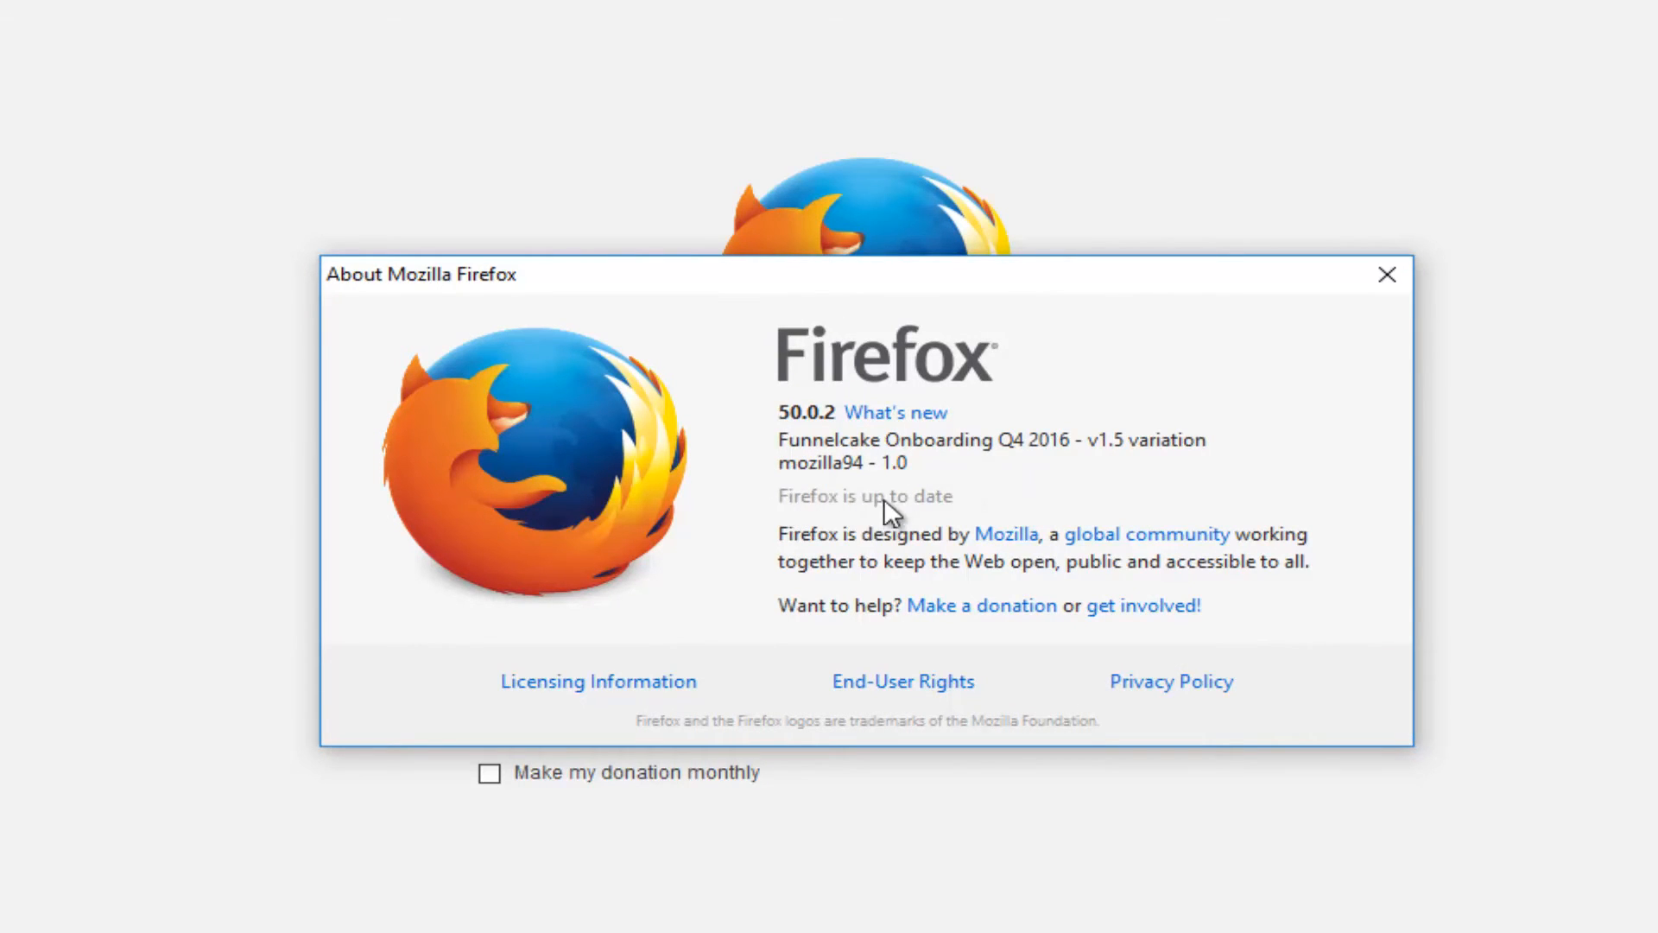
mouse_move(890, 481)
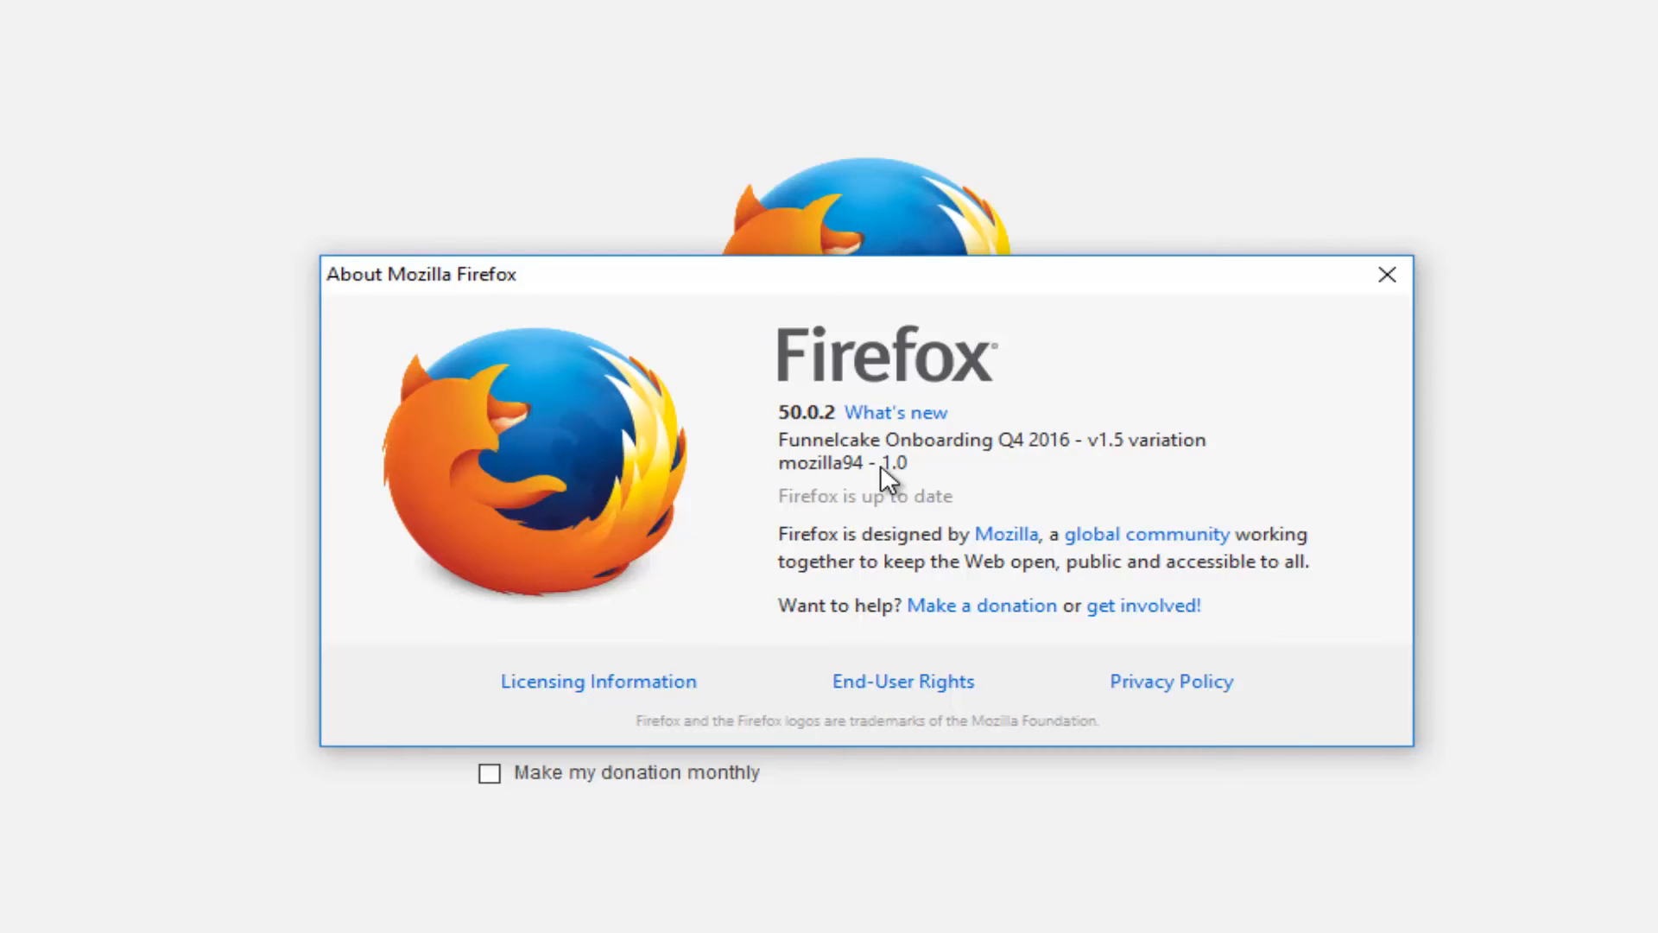
mouse_move(1002, 387)
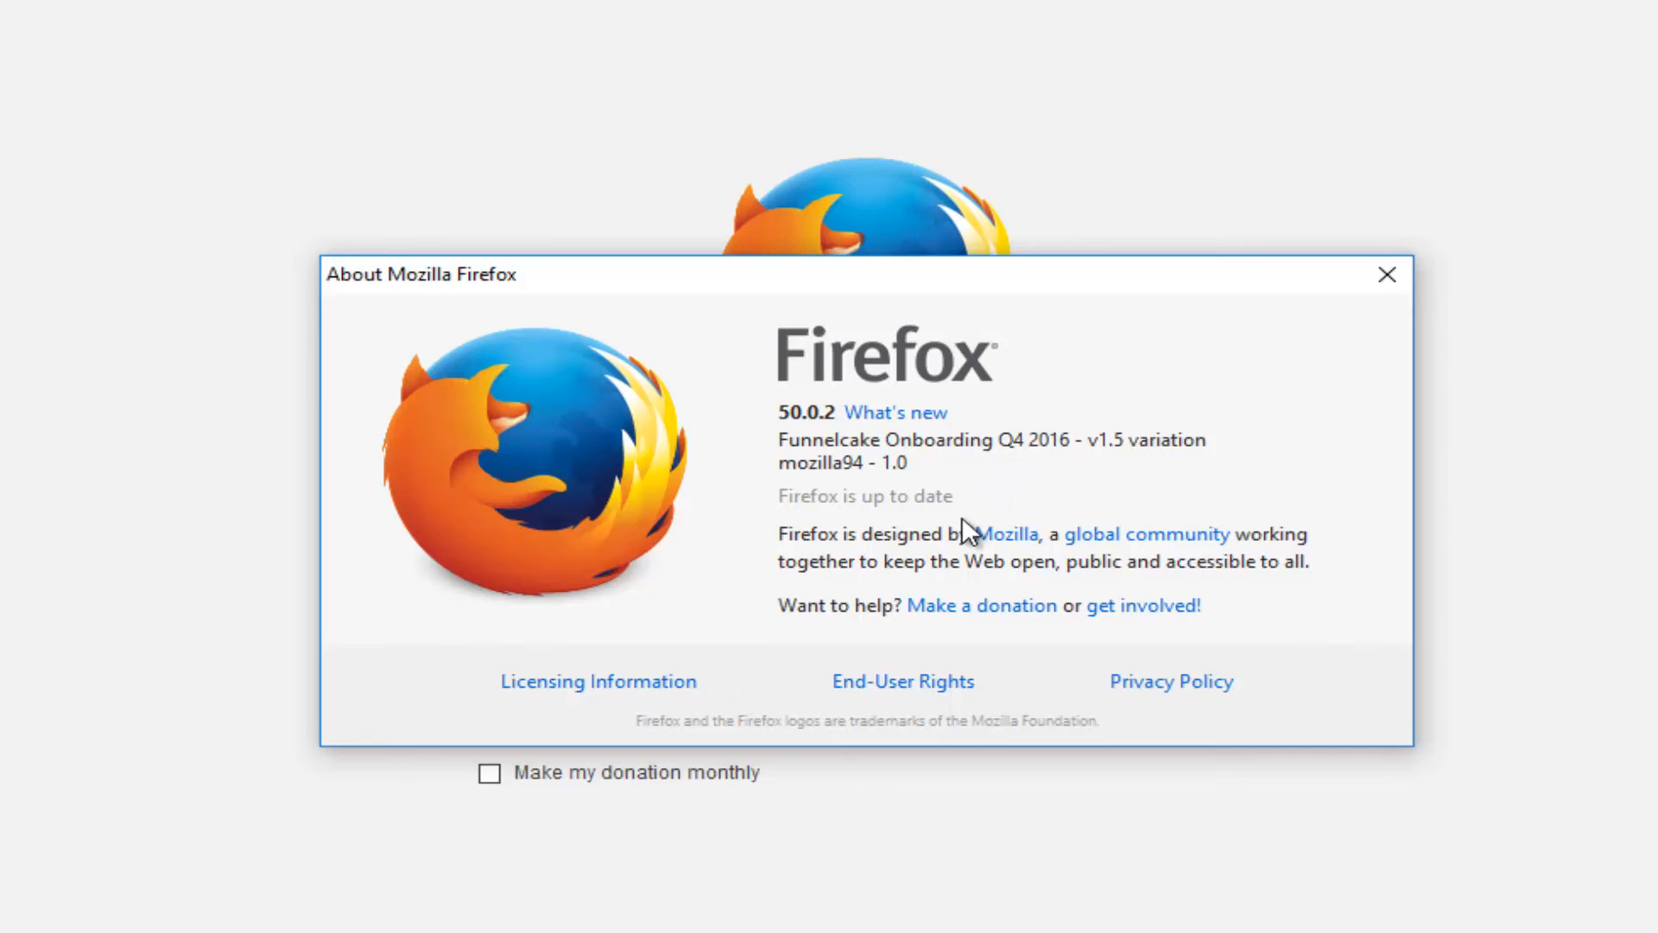
mouse_move(850, 515)
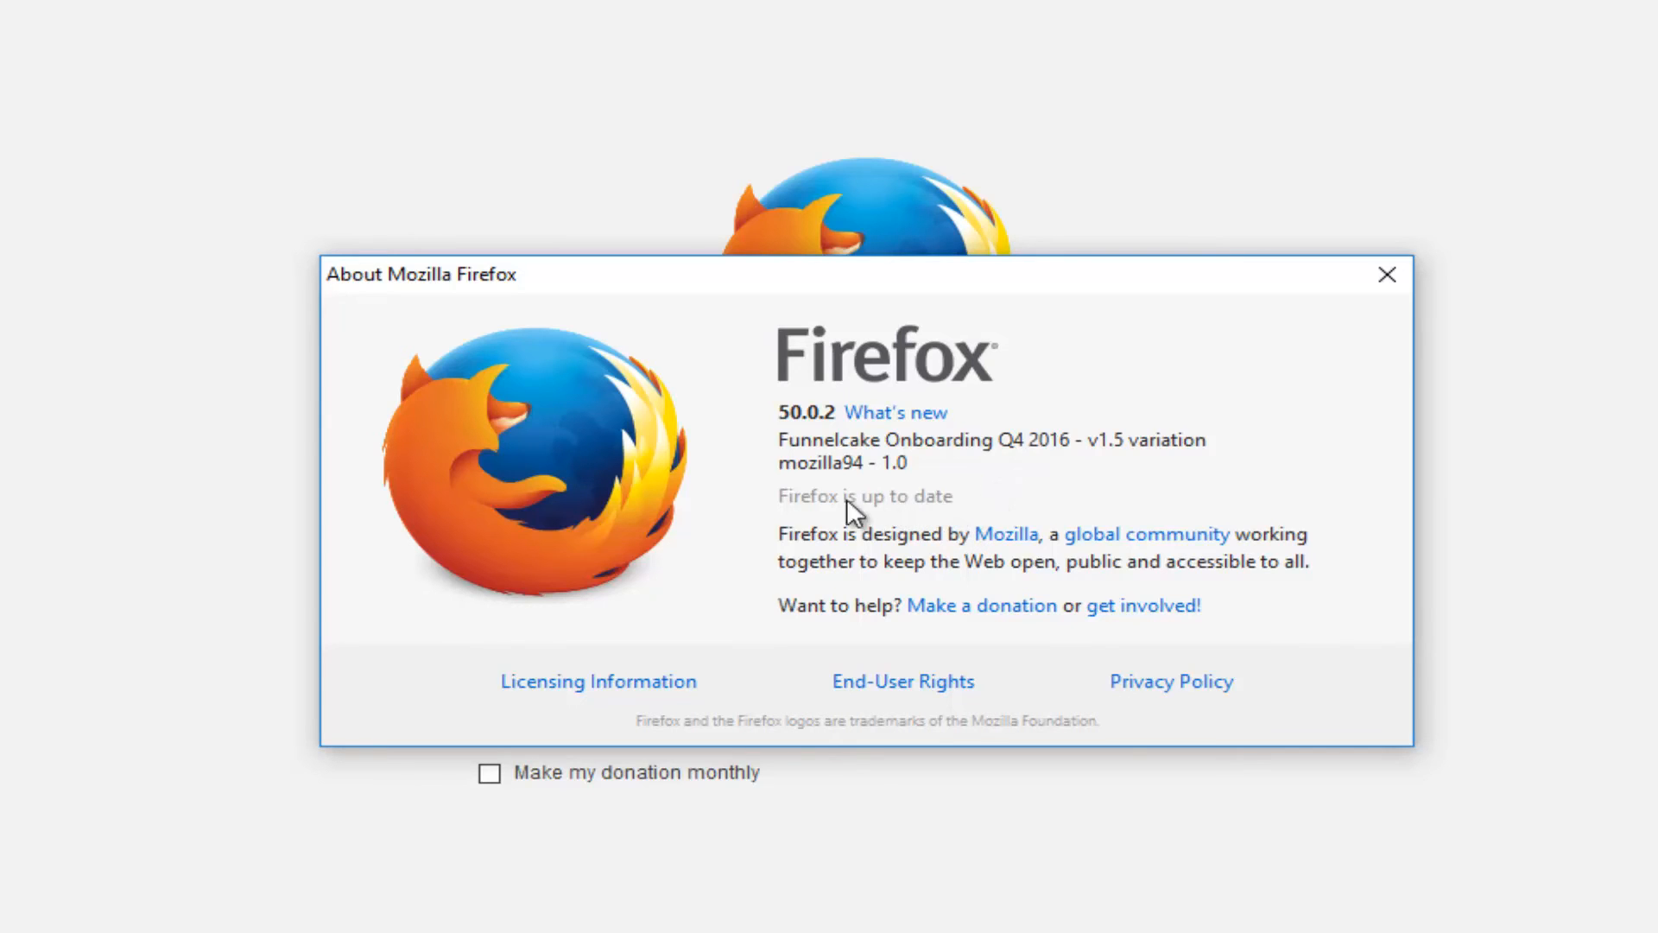
mouse_move(879, 510)
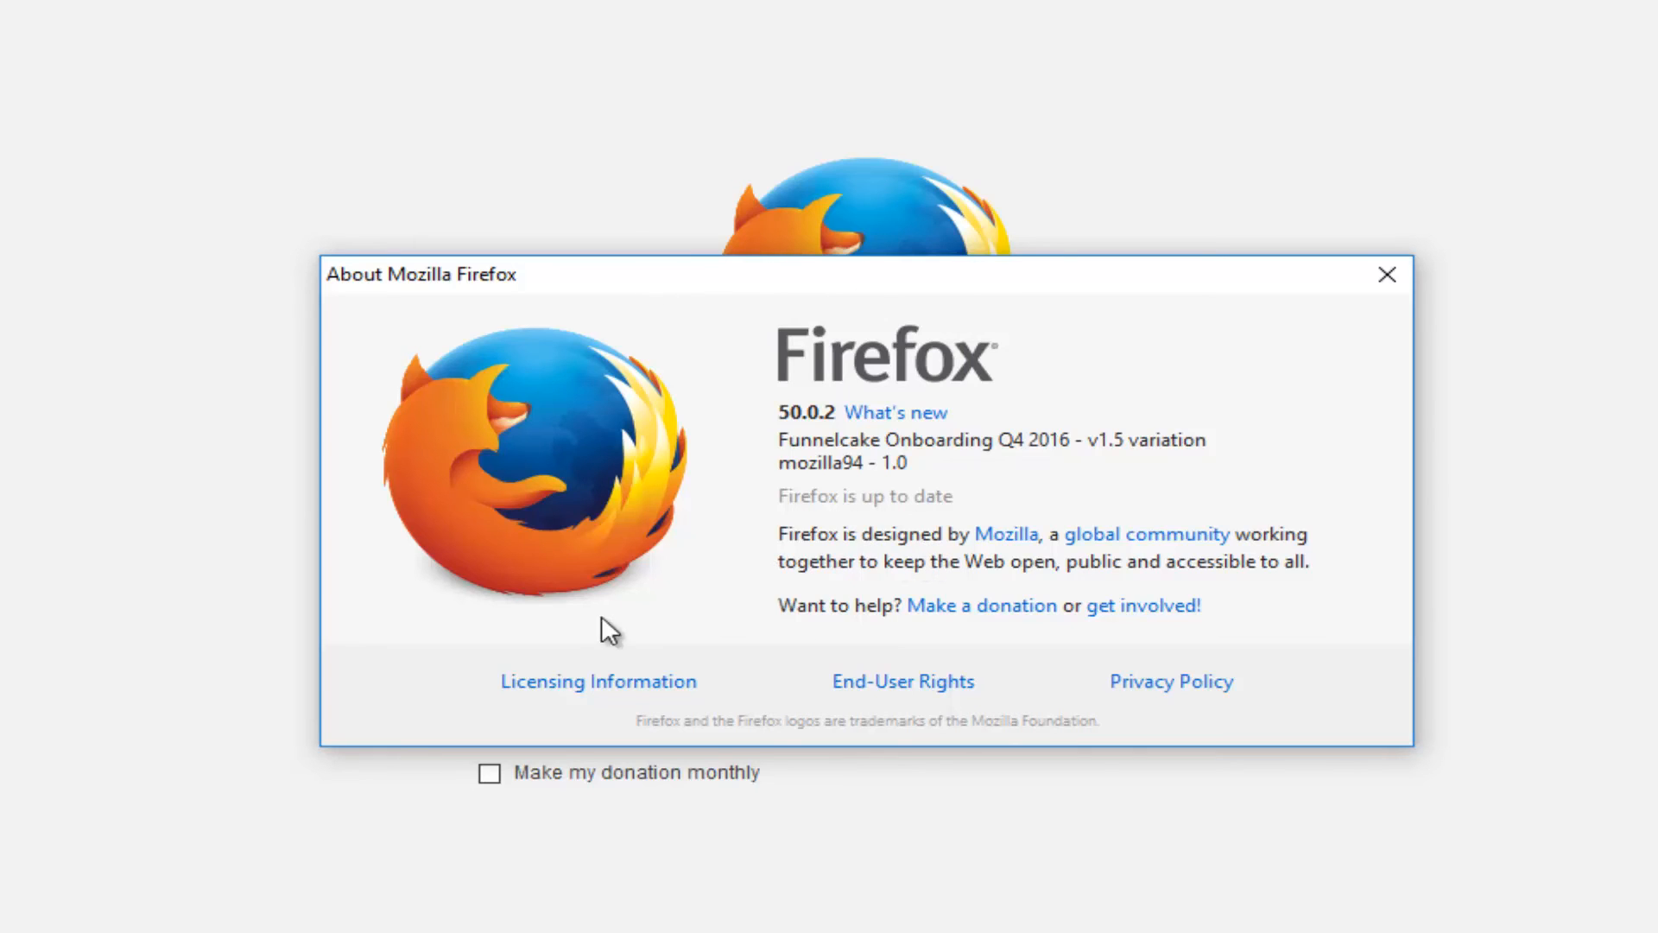
mouse_move(547, 597)
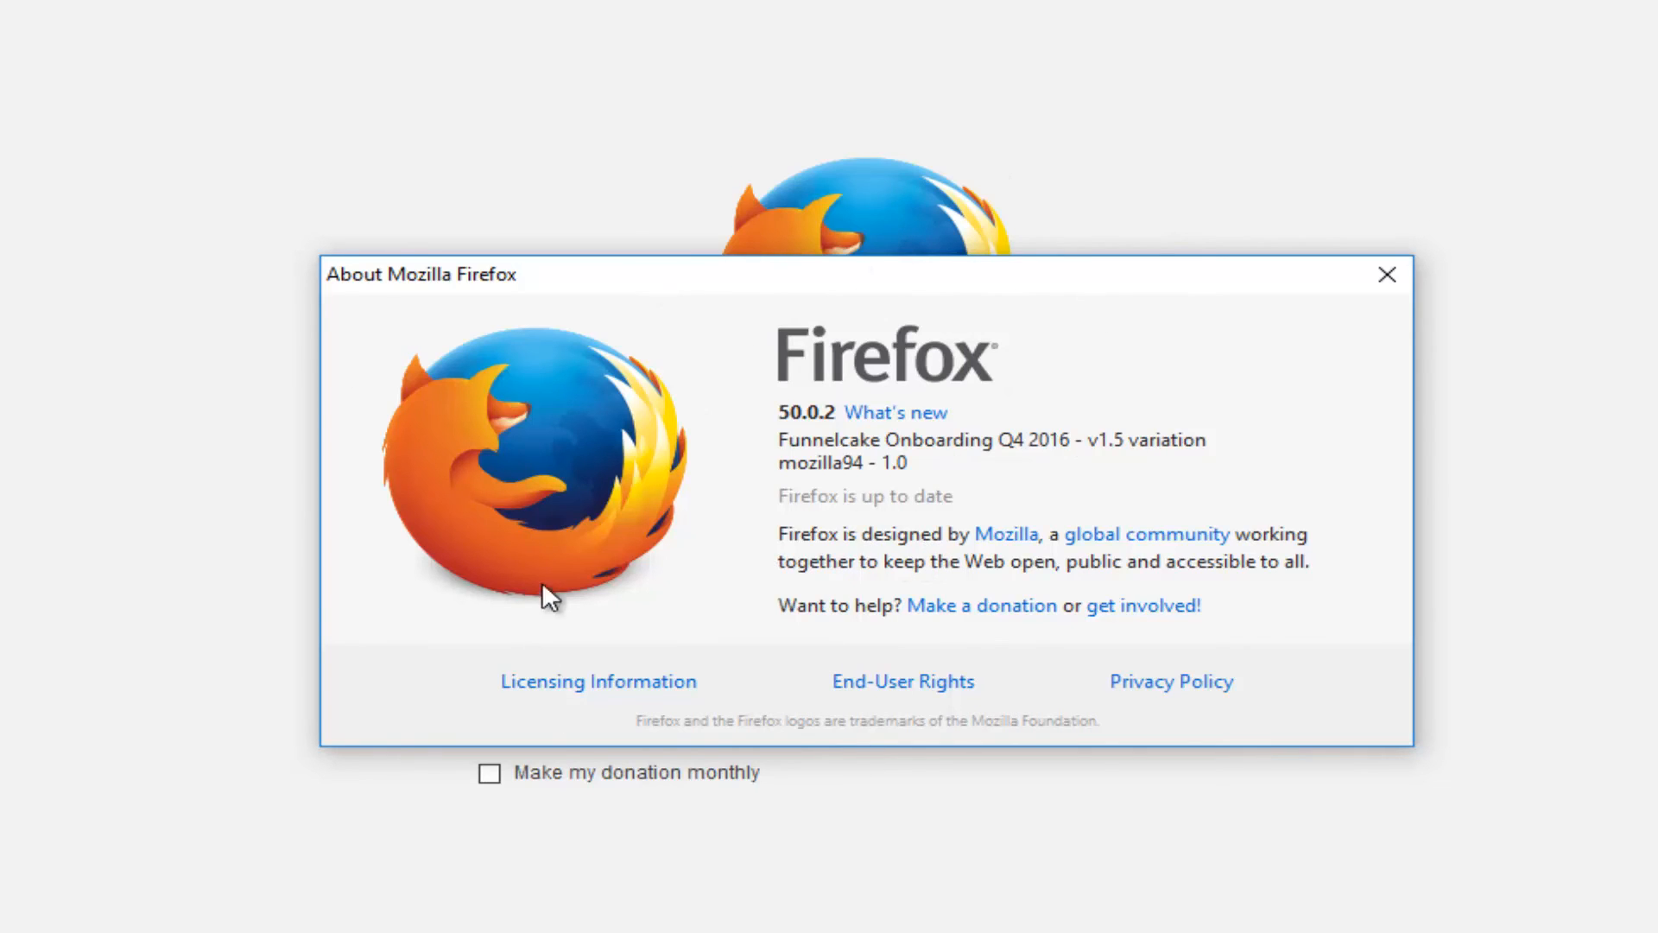
mouse_move(751, 572)
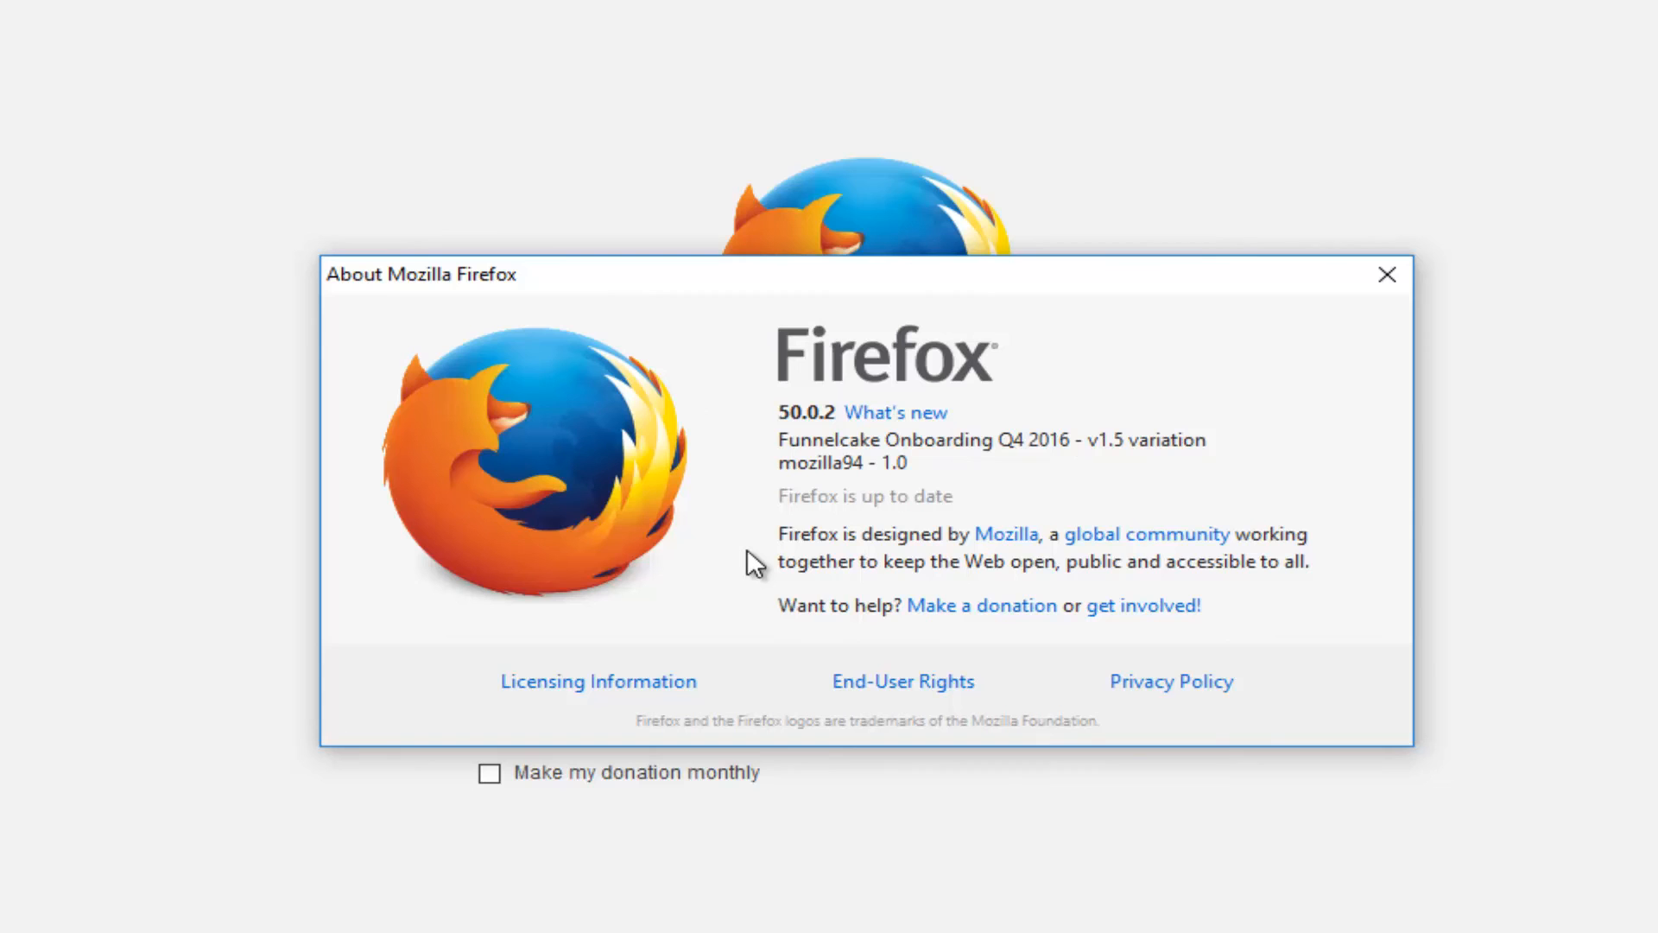